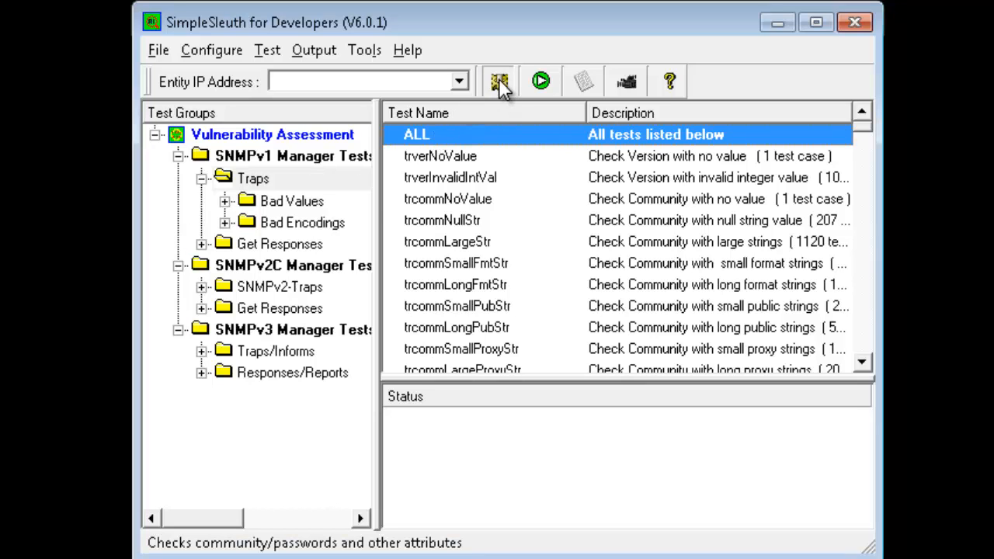
- Review the advanced test profile settings, then save and return to the tests
left_click(499, 81)
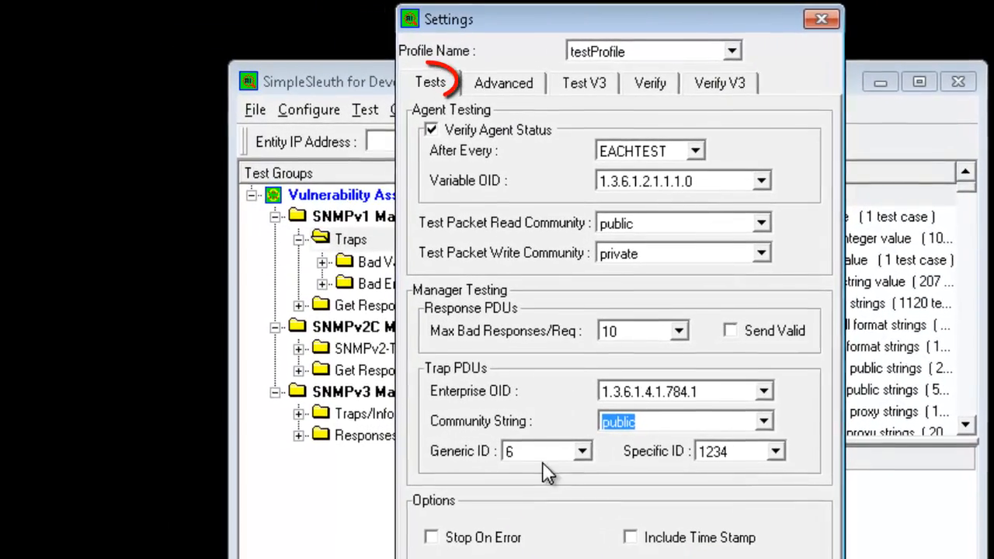
left_click(503, 82)
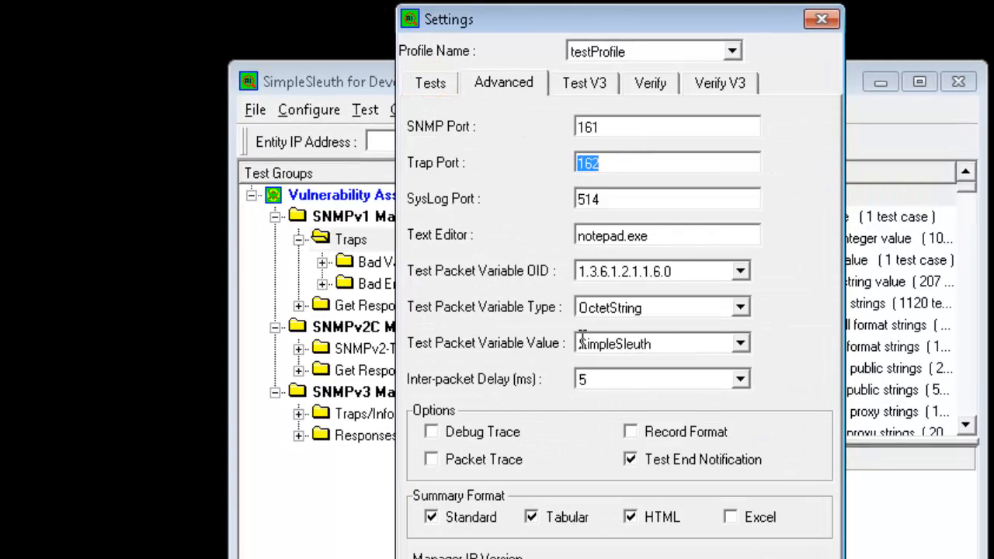
left_click(660, 379)
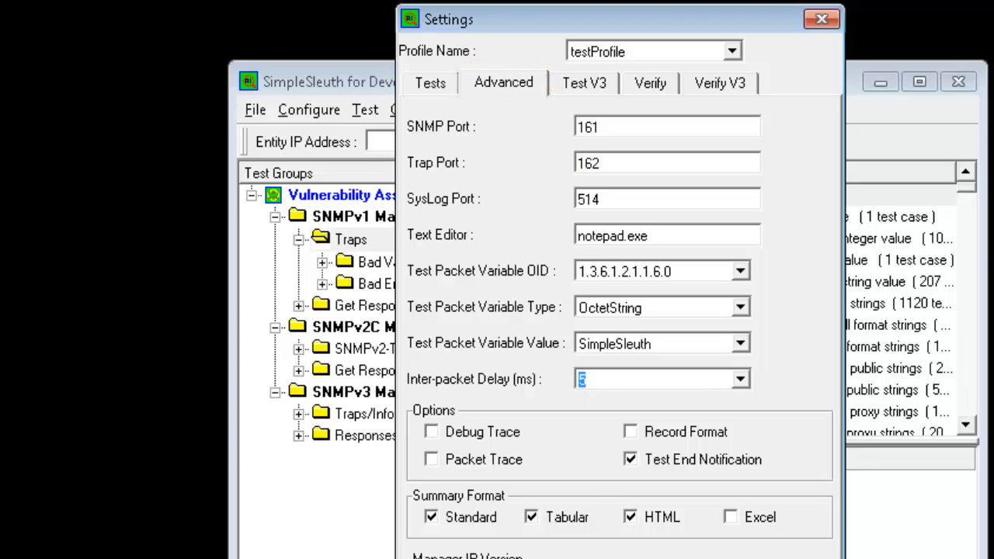
left_click(822, 19)
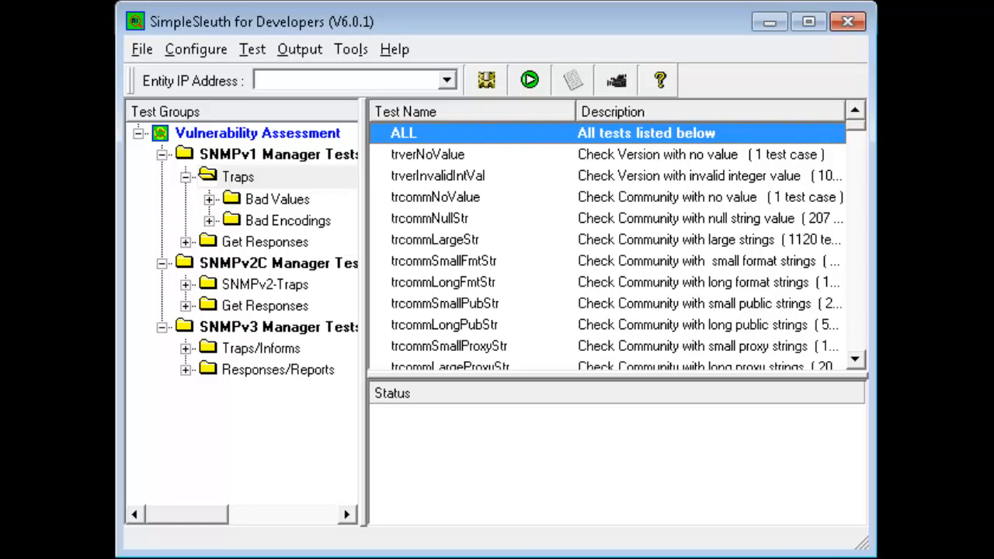
- Enter entity IP 192.168.100.10, select ALL SNMPv1 trap tests and start them
type("192.168.100.1")
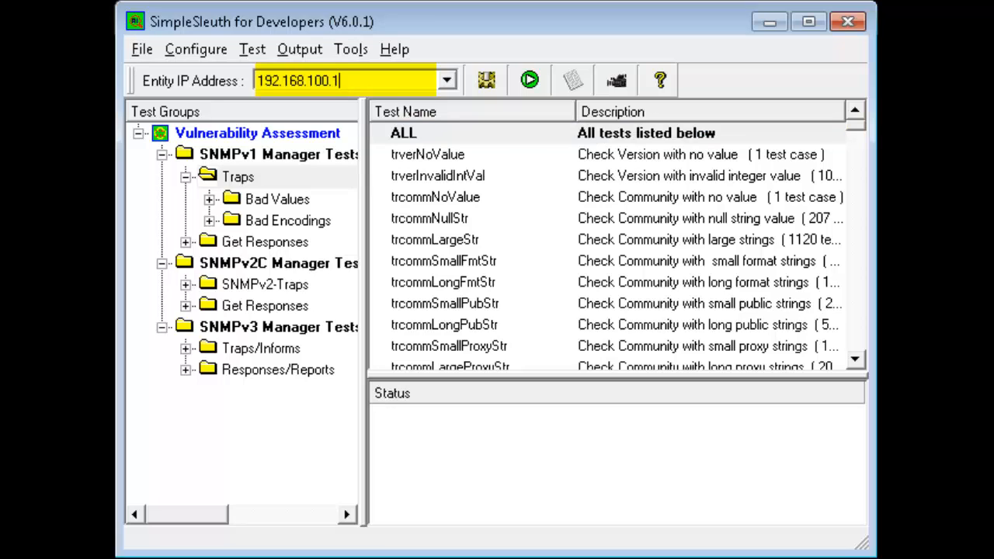
left_click(239, 178)
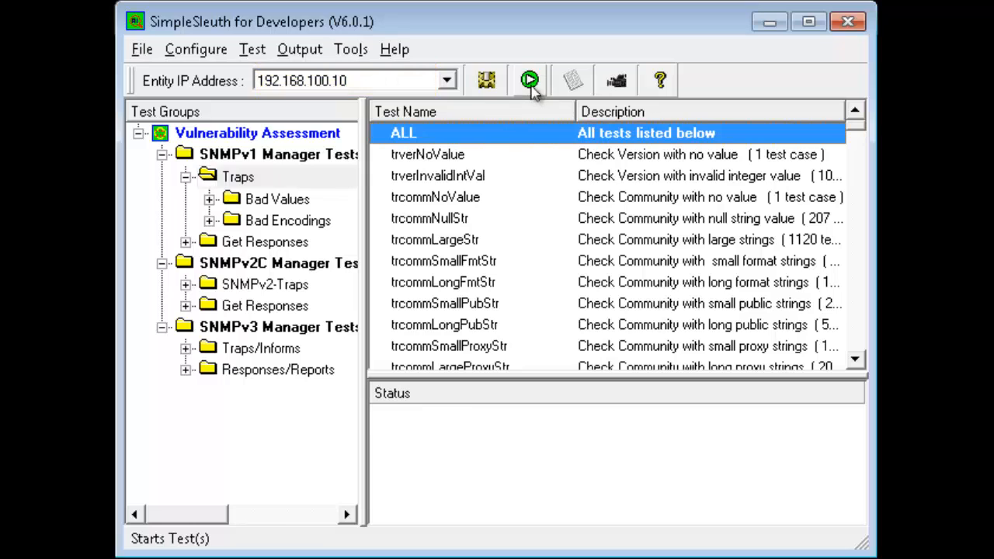
left_click(529, 80)
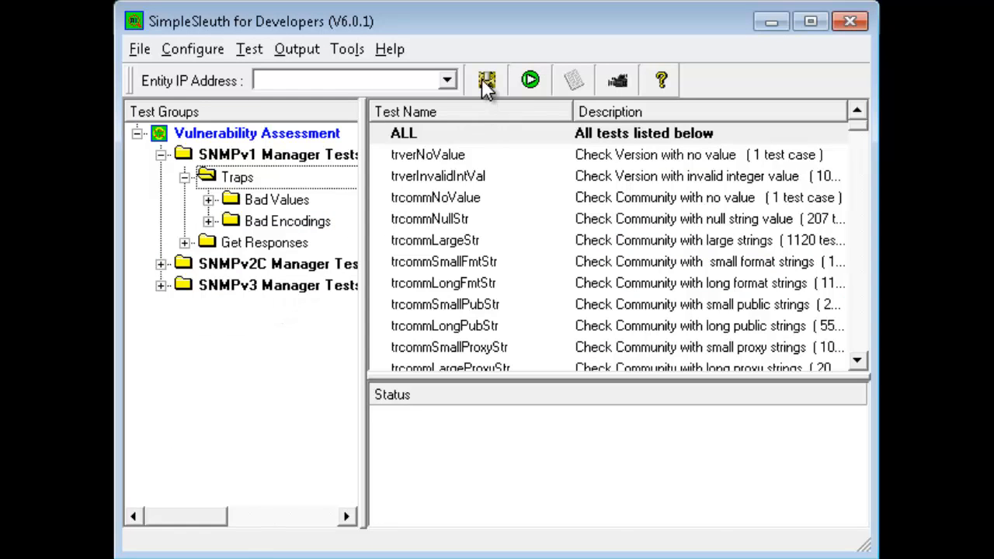
- Enable Send Valid under Response PDUs in testProfile settings and save
left_click(487, 80)
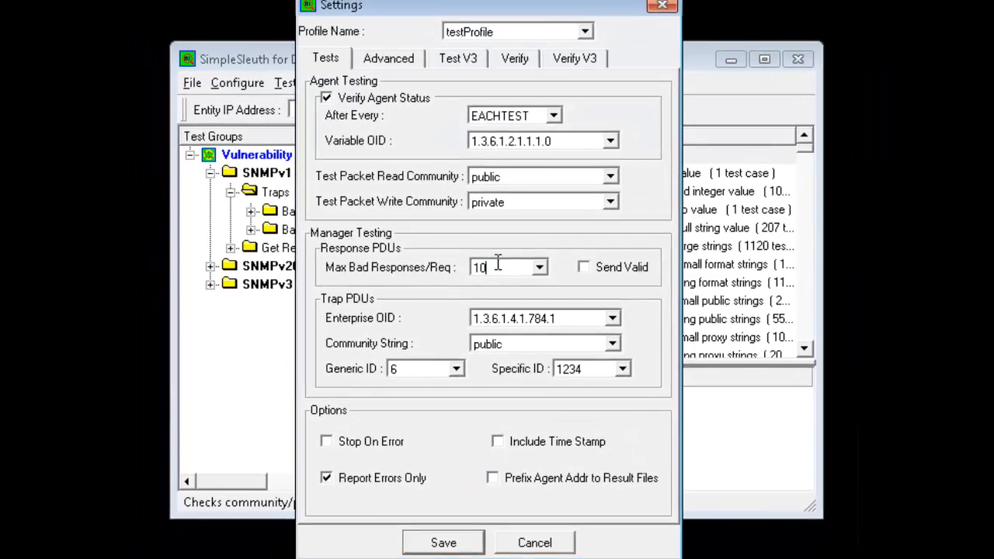
left_click(583, 267)
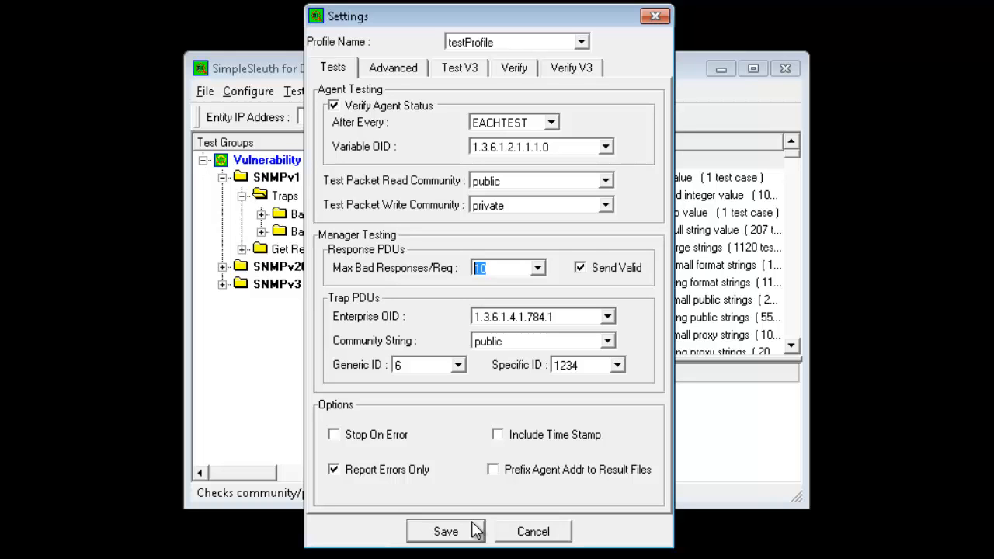
left_click(445, 531)
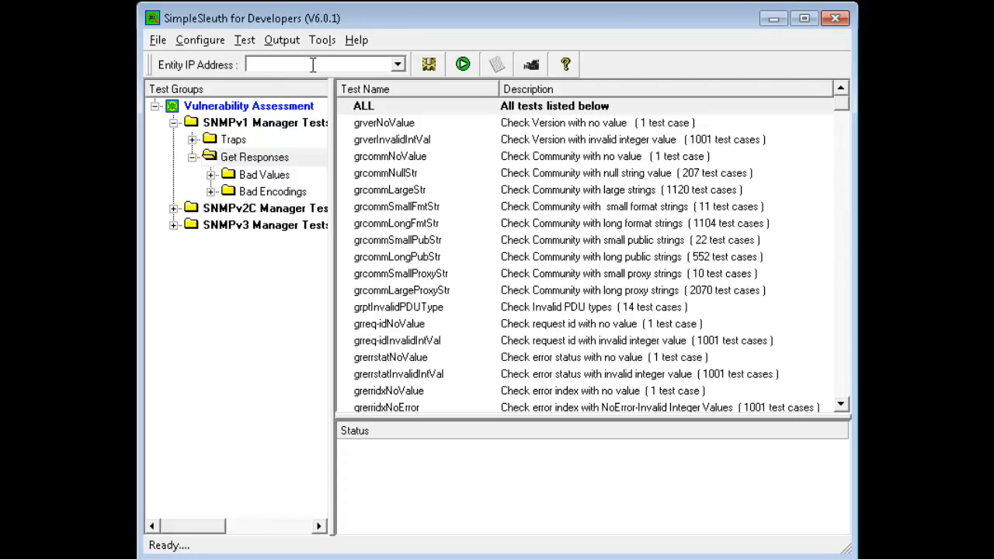
- Run ALL SNMPv1 Get Responses tests against entity IP 192.168.100.169
type("192.168.100.169")
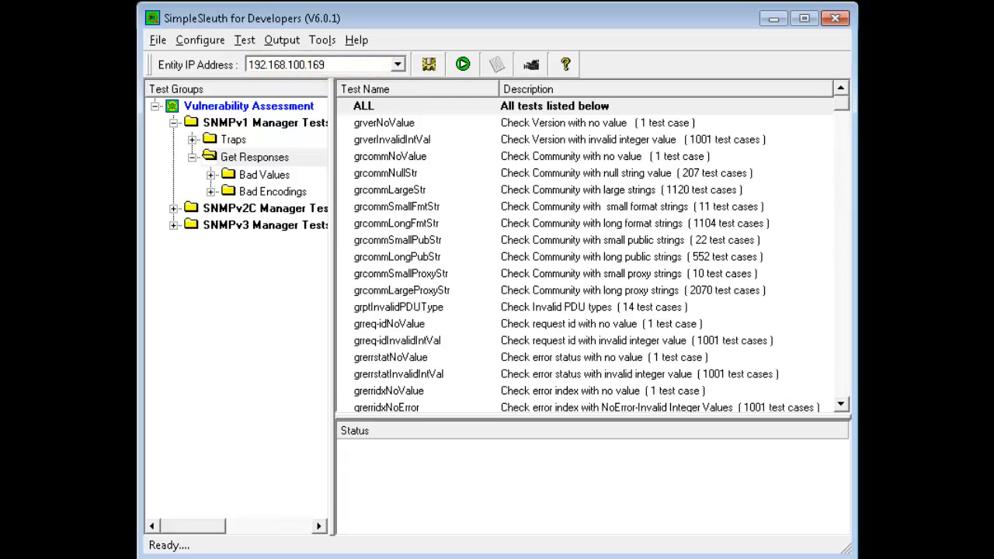
left_click(254, 157)
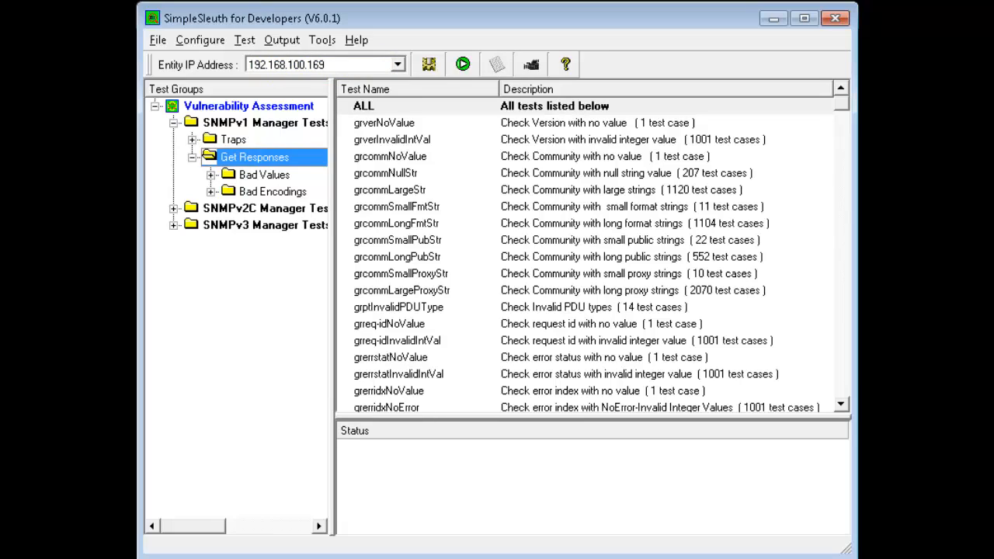
left_click(463, 64)
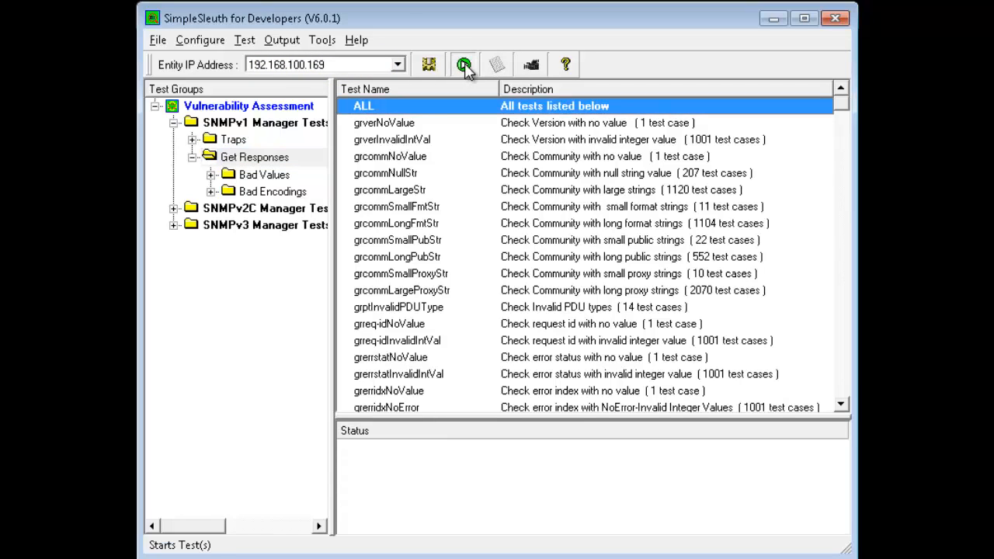
left_click(464, 64)
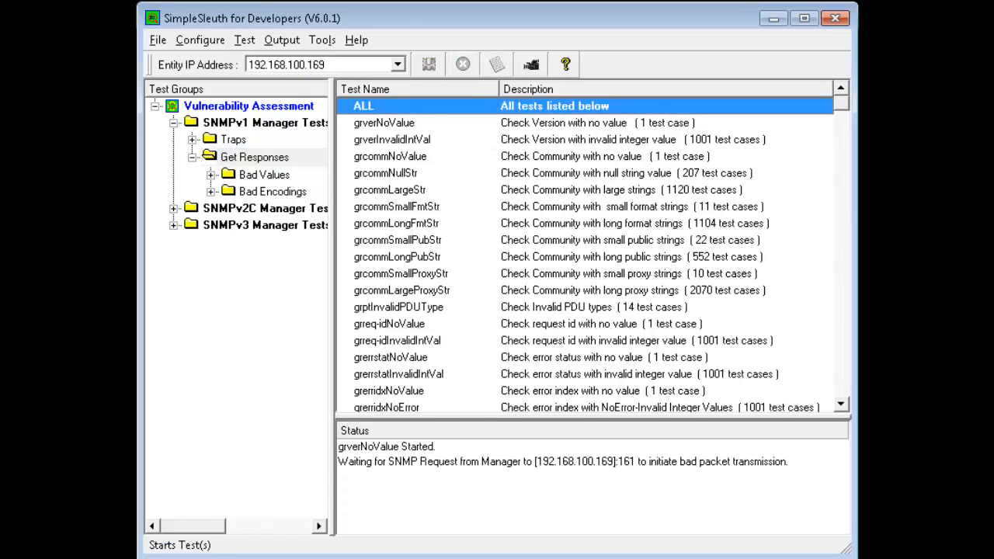